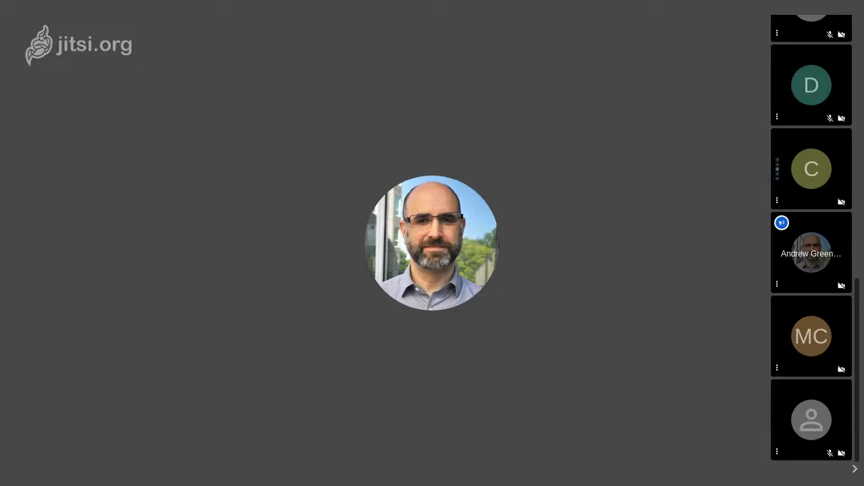
pyautogui.moveTo(778, 169)
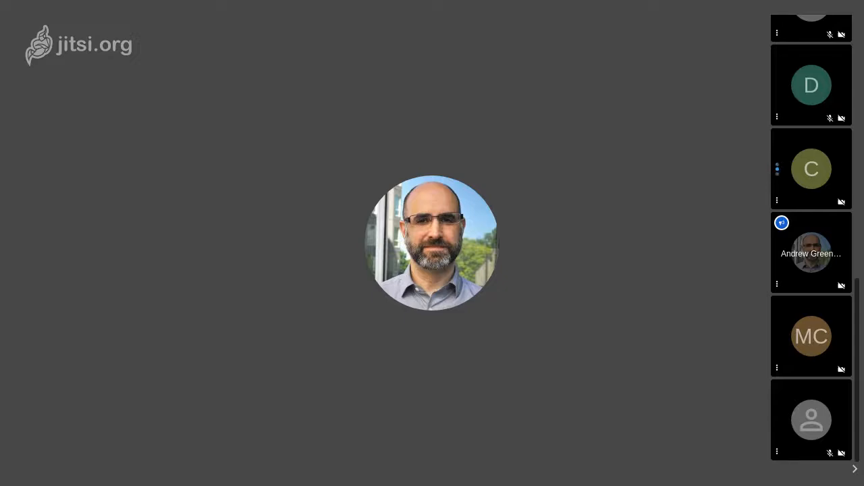
# - Share the entire screen with everyone in the Jitsi Meet call
pyautogui.click(811, 169)
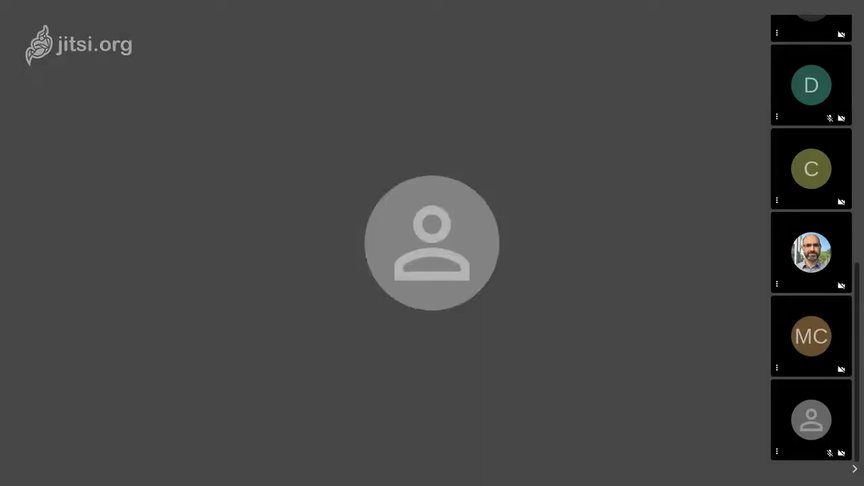
pyautogui.click(811, 169)
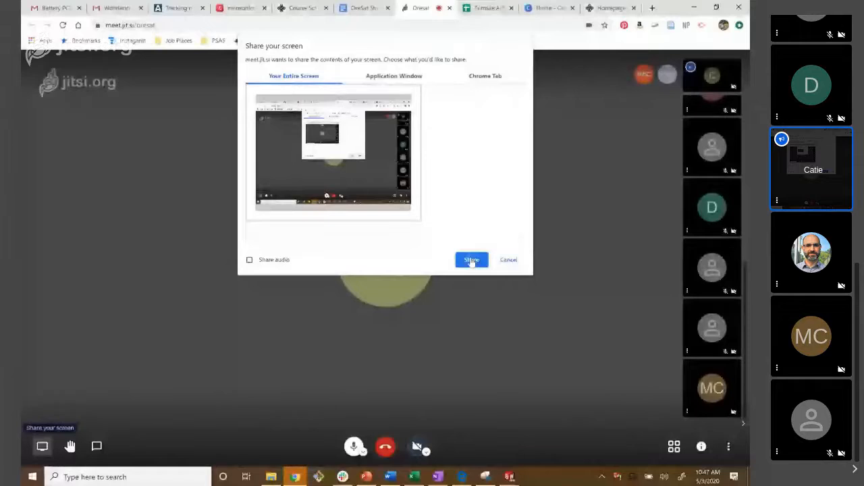
pyautogui.click(471, 260)
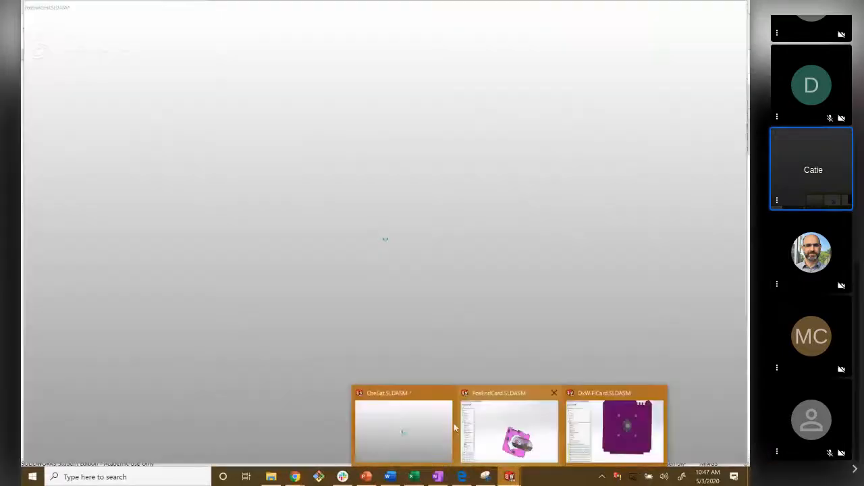
# - Bring OreSat.SLDASM forward and orbit to look down on the top card's antenna stack
pyautogui.click(403, 430)
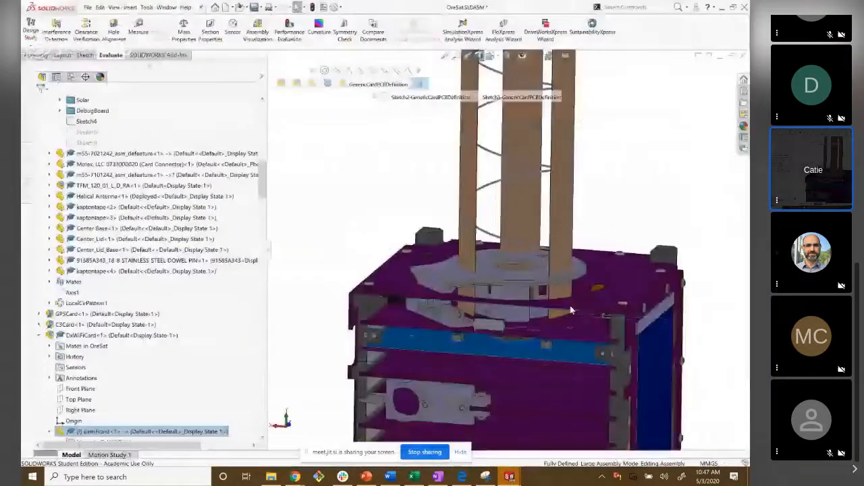
pyautogui.moveTo(571, 309); pyautogui.dragTo(683, 312)
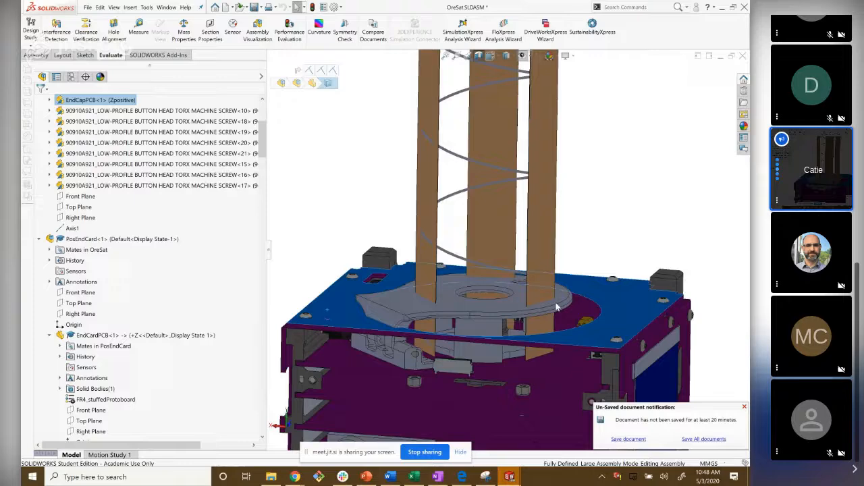
pyautogui.moveTo(508, 476)
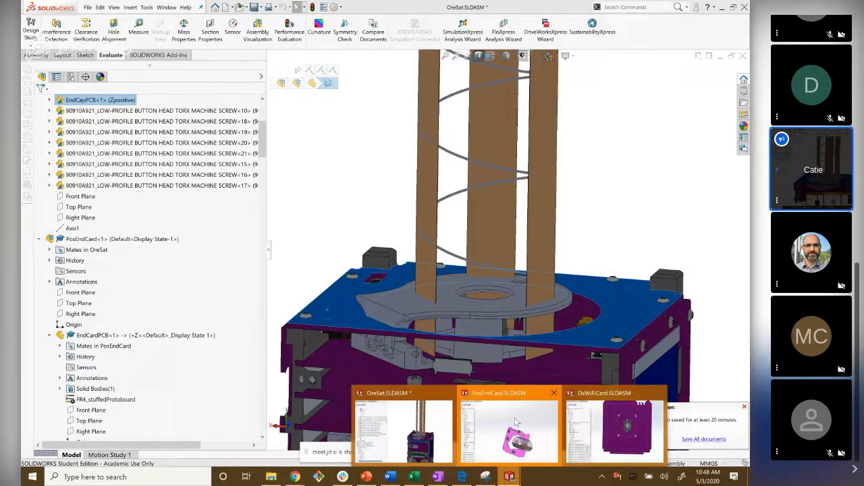
# - Switch to PosEndCard.SLDASM and zoom in on the card's antenna mount
pyautogui.click(509, 432)
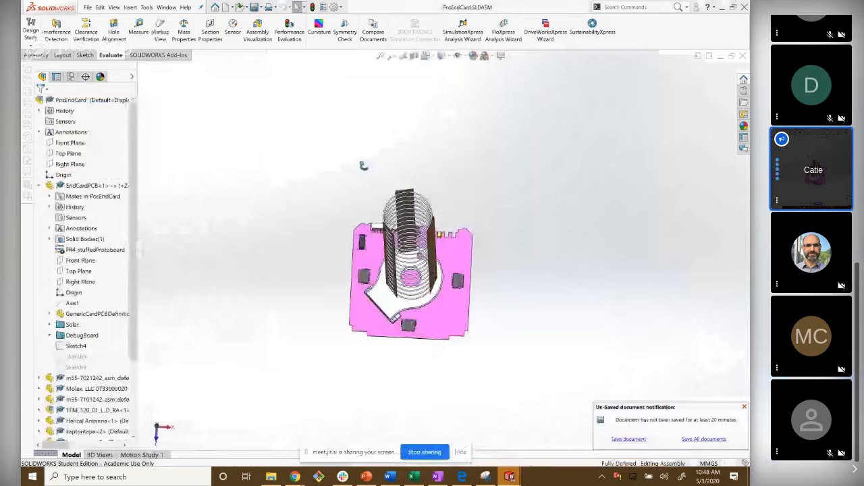
pyautogui.moveTo(409, 263); pyautogui.dragTo(388, 302)
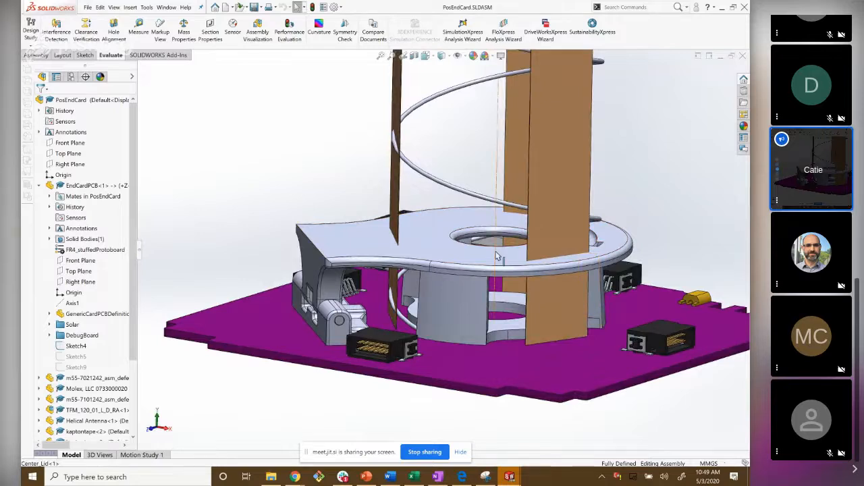
pyautogui.moveTo(433, 246)
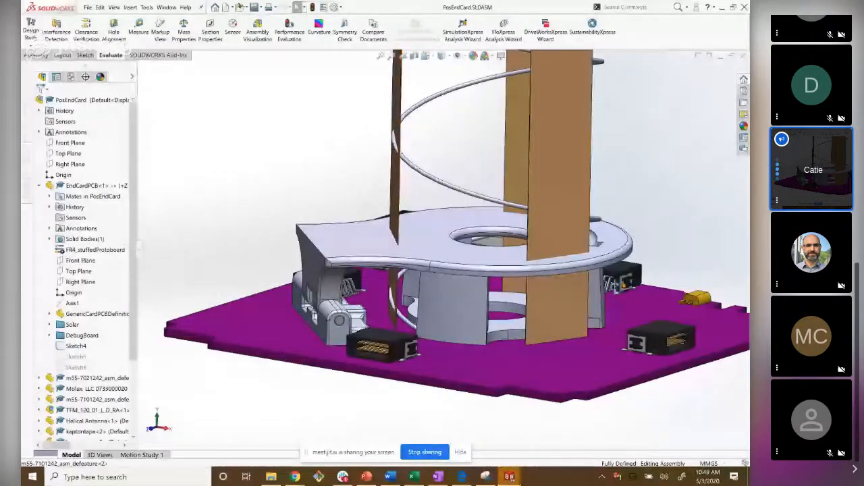
pyautogui.moveTo(459, 270); pyautogui.dragTo(466, 260)
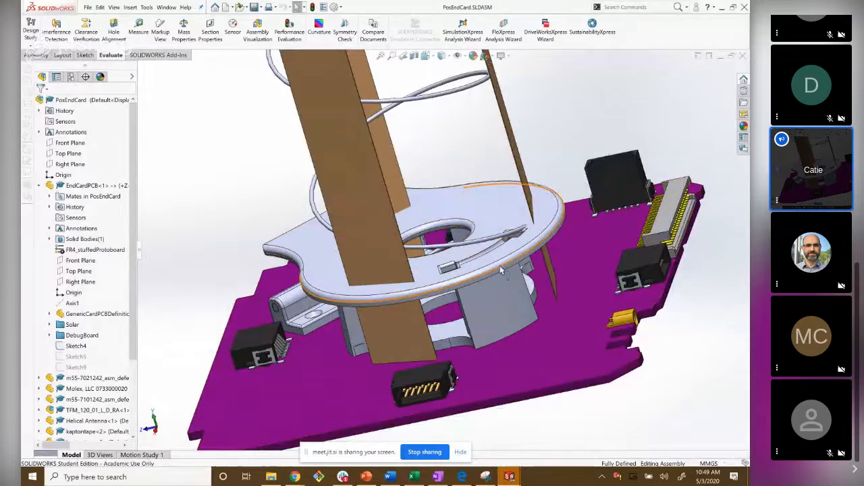
pyautogui.moveTo(503, 270)
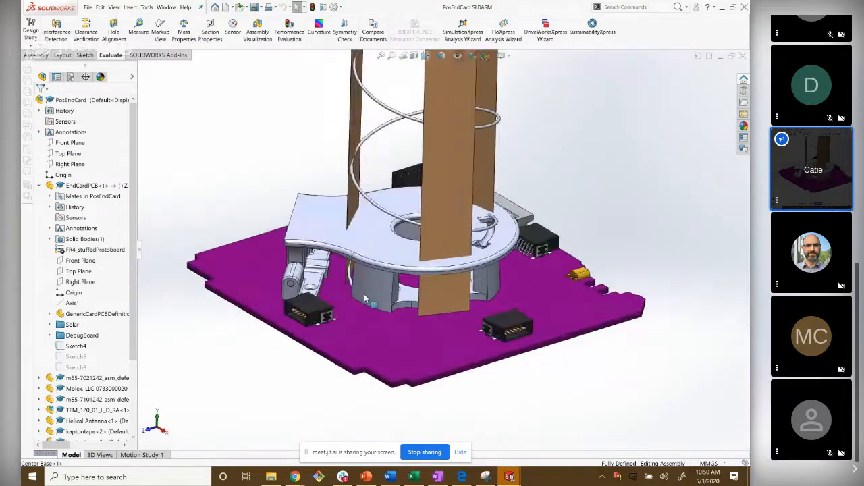
pyautogui.moveTo(405, 236); pyautogui.dragTo(385, 338)
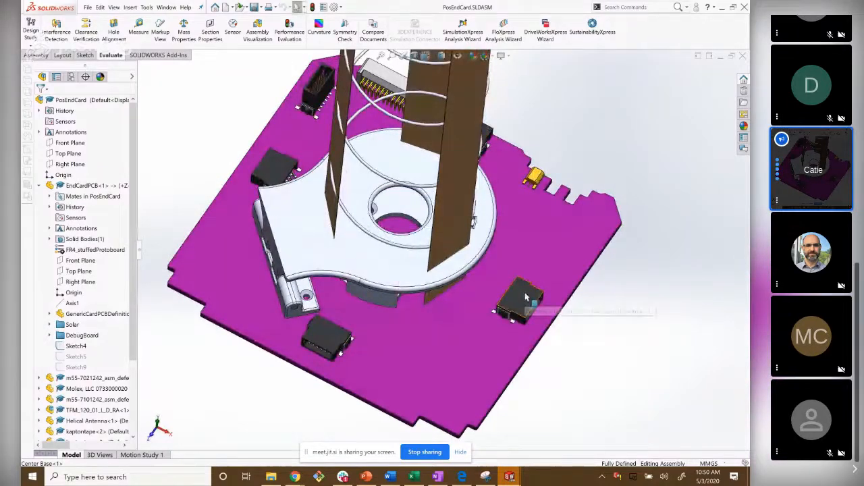
pyautogui.moveTo(523, 297)
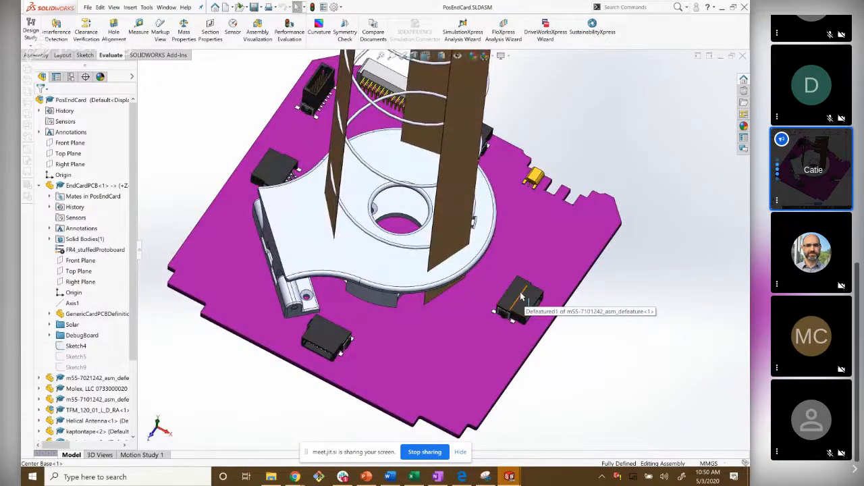
pyautogui.moveTo(405, 152)
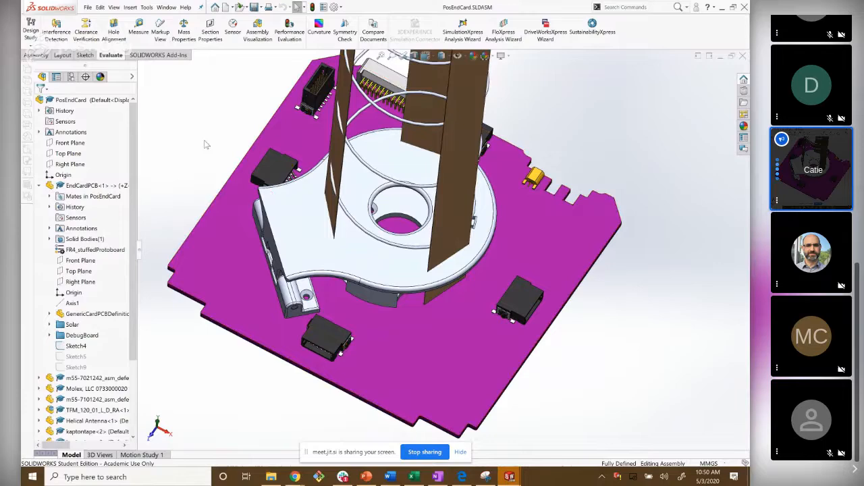
pyautogui.click(226, 263)
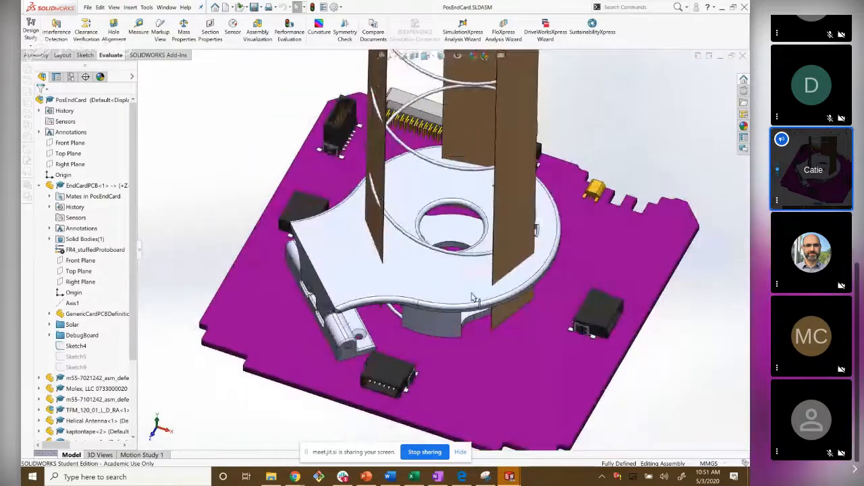
pyautogui.moveTo(473, 297); pyautogui.dragTo(482, 240)
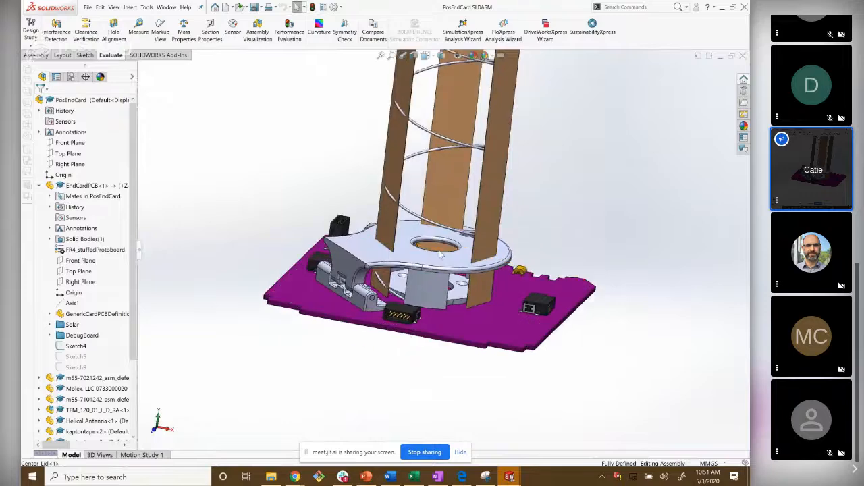
pyautogui.moveTo(439, 254); pyautogui.dragTo(402, 243)
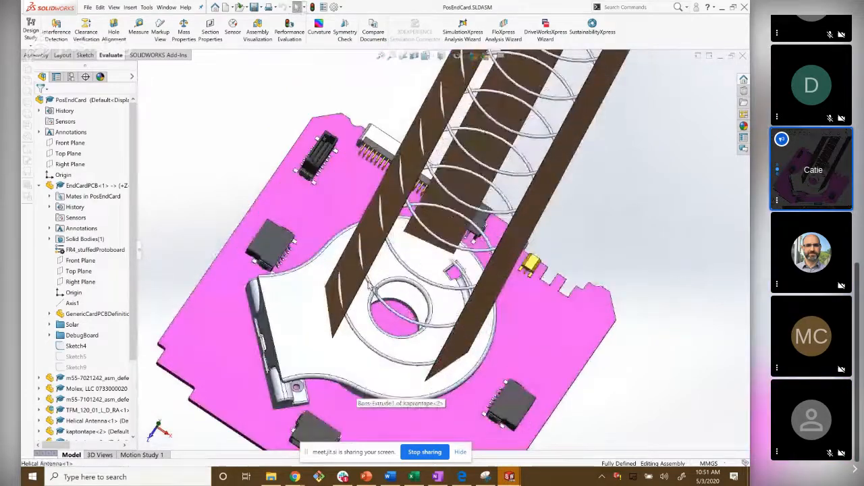
pyautogui.moveTo(439, 271); pyautogui.dragTo(405, 237)
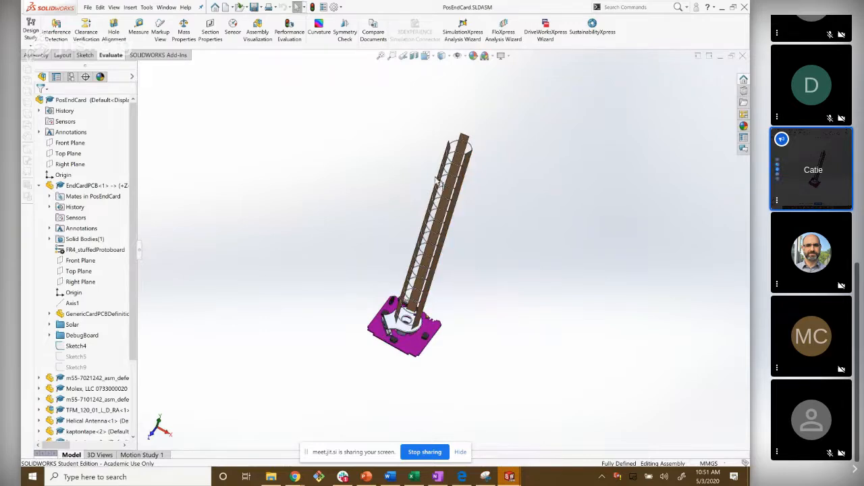
pyautogui.moveTo(720, 160)
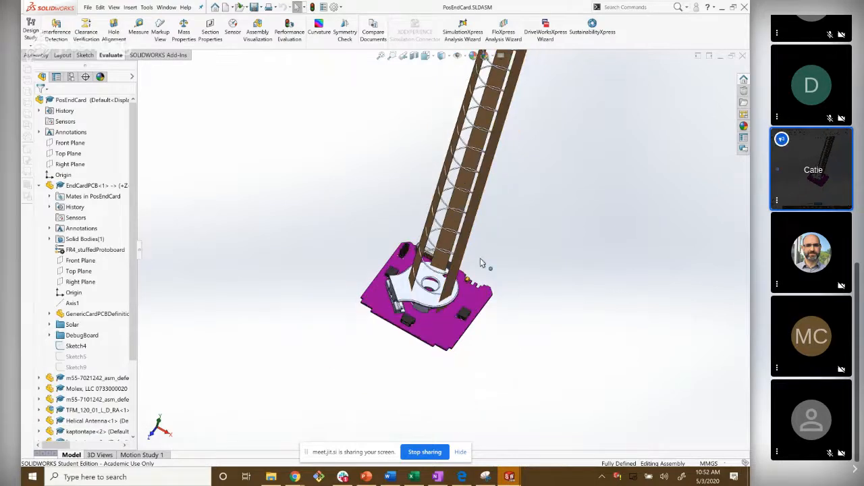
pyautogui.moveTo(439, 270); pyautogui.dragTo(405, 304)
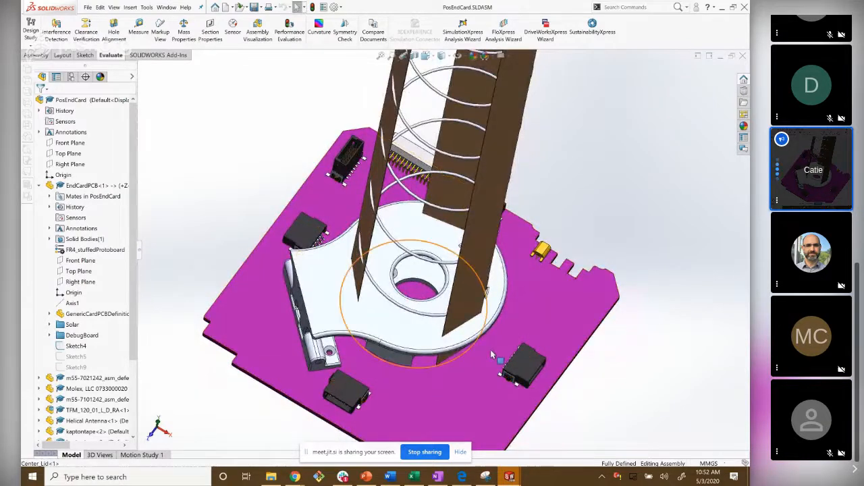
pyautogui.moveTo(439, 270); pyautogui.dragTo(432, 202)
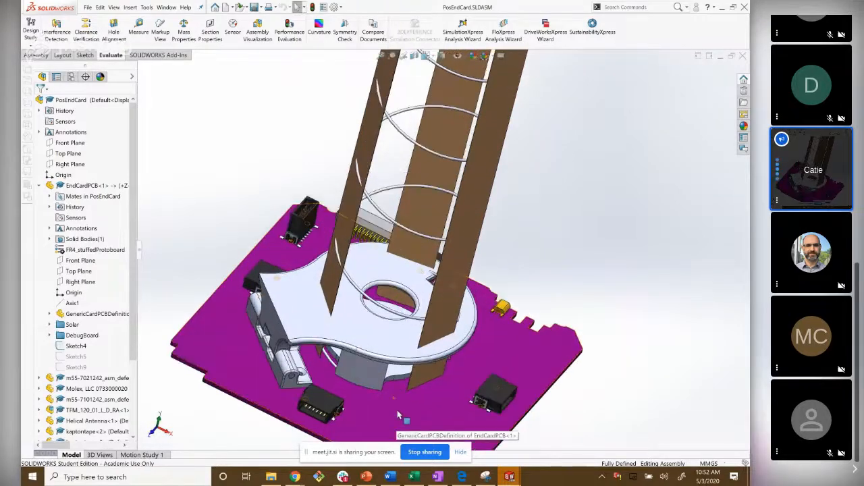
pyautogui.moveTo(399, 415); pyautogui.dragTo(436, 345)
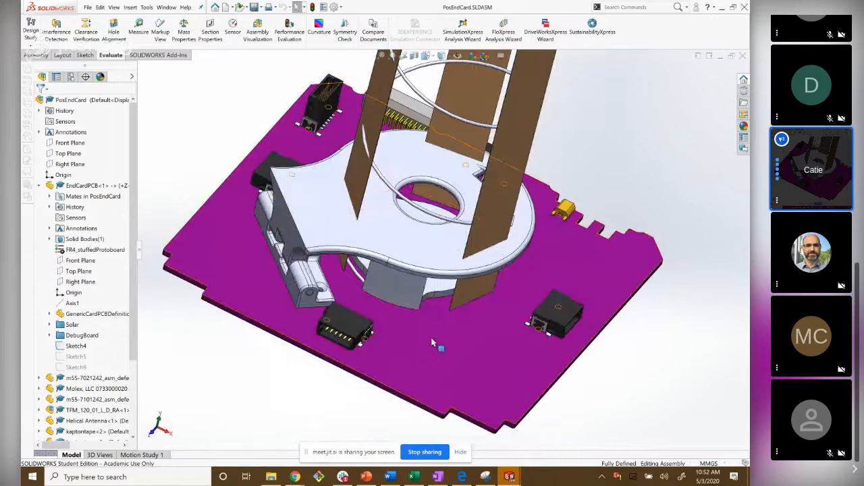
pyautogui.moveTo(432, 330)
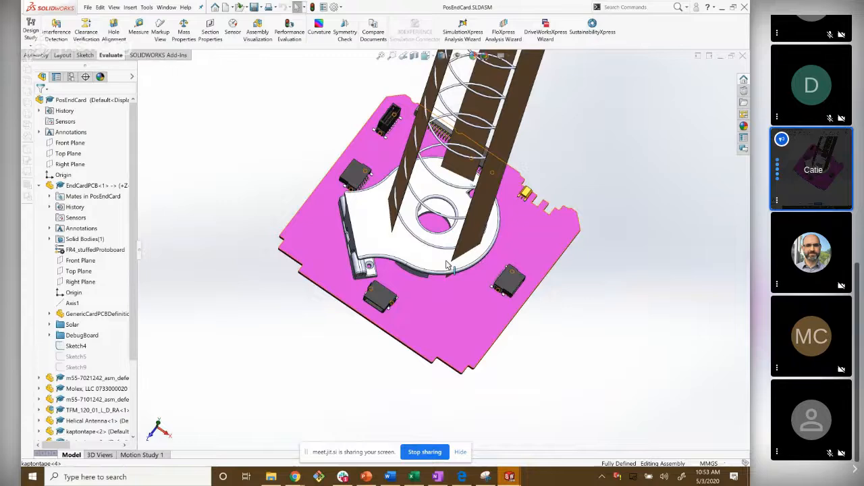
pyautogui.moveTo(446, 263); pyautogui.dragTo(435, 240)
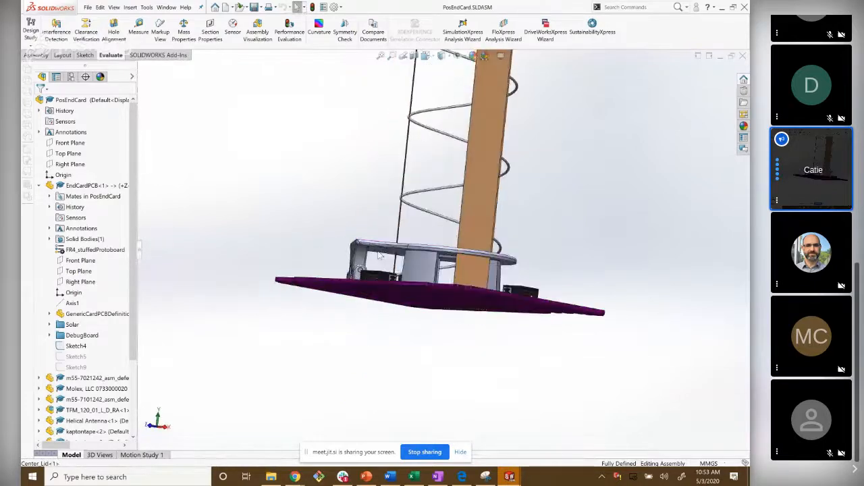
pyautogui.moveTo(435, 195)
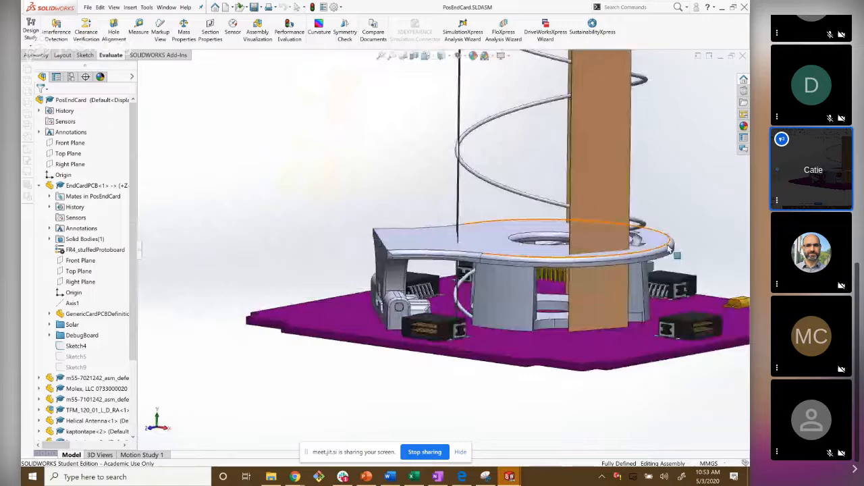
pyautogui.moveTo(614, 206)
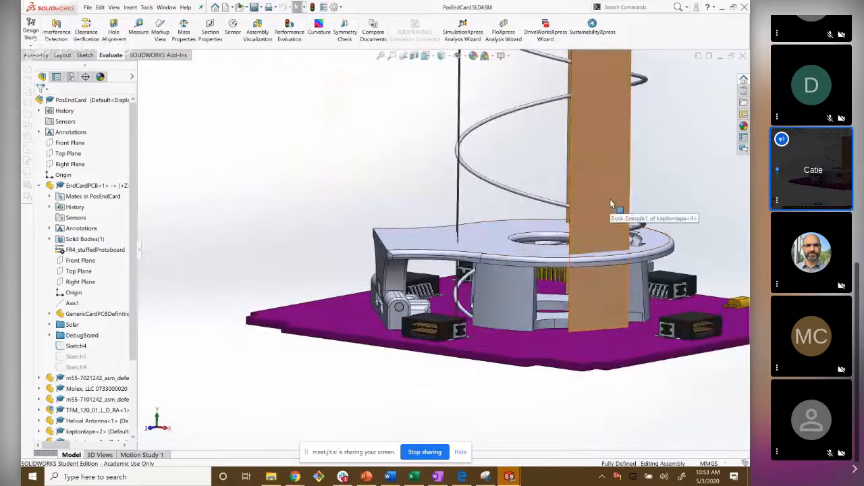
# - Zoom out to show the whole PosEndCard card and lower helical antenna
pyautogui.moveTo(611, 204); pyautogui.dragTo(455, 295)
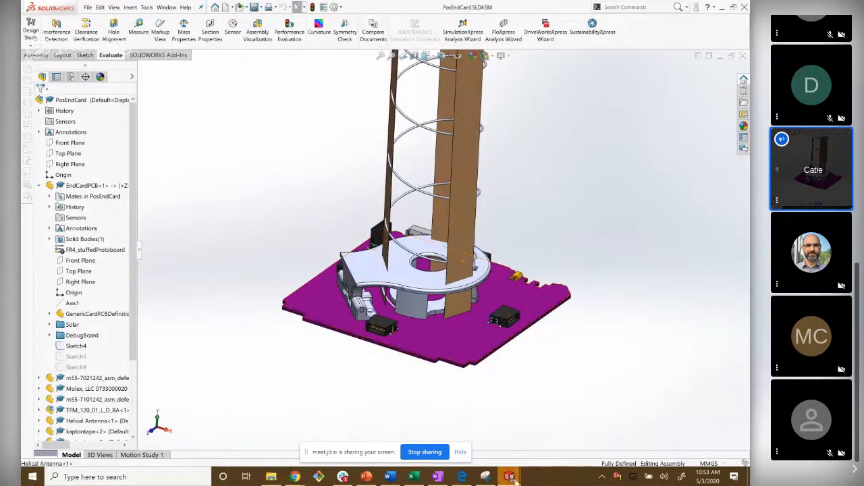
pyautogui.moveTo(509, 477)
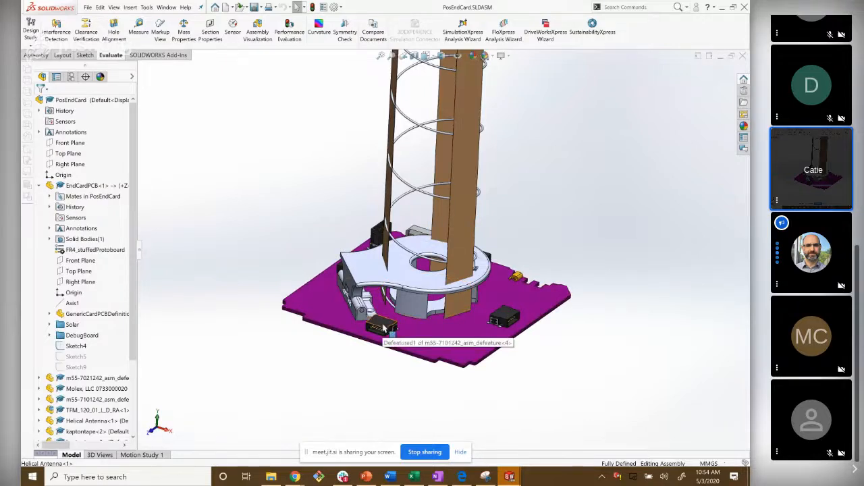
pyautogui.moveTo(633, 195)
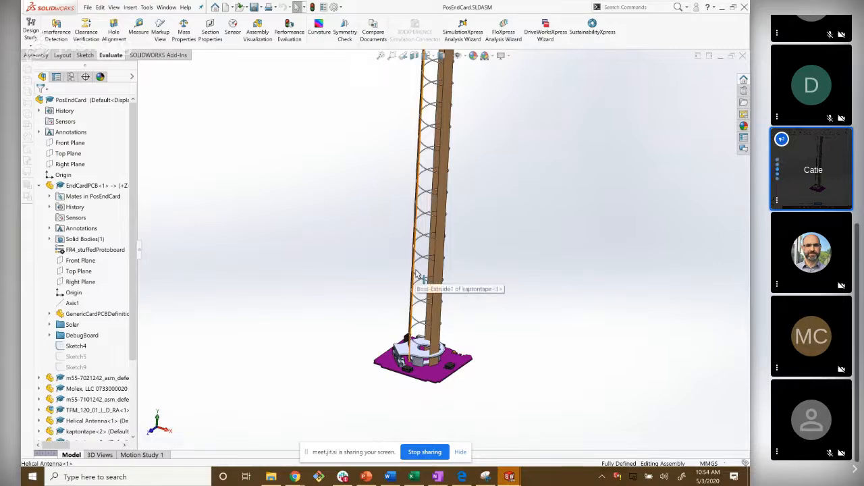
pyautogui.moveTo(416, 277)
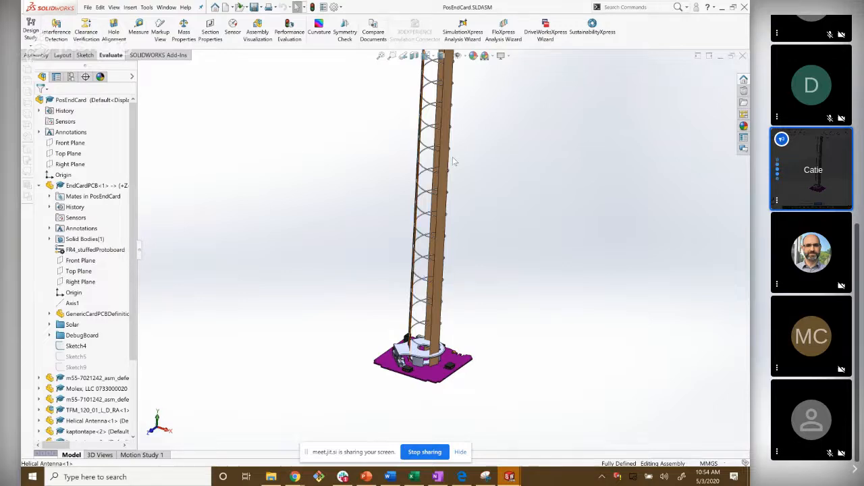
pyautogui.moveTo(537, 397)
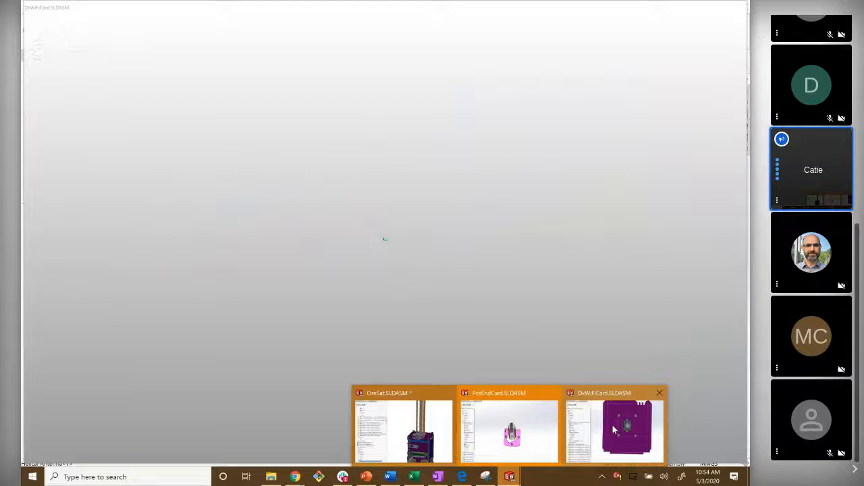
# - Switch to the DxWiFiCard assembly and select the camera lens part
pyautogui.click(614, 425)
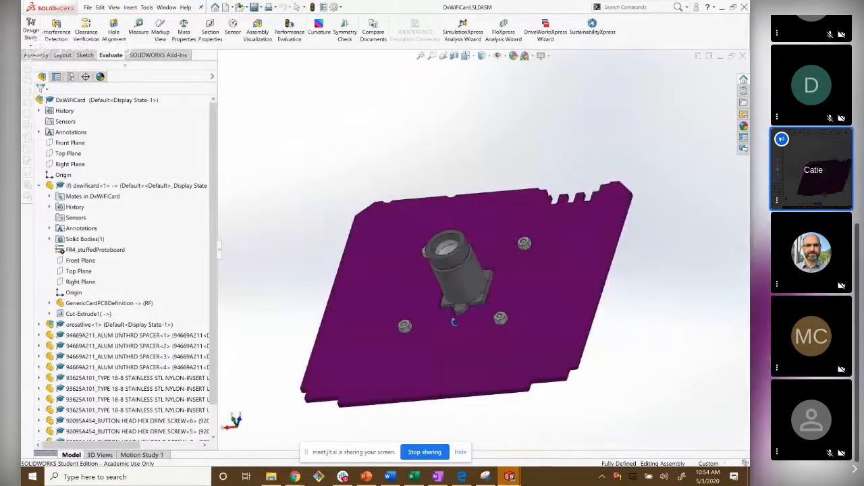
pyautogui.moveTo(459, 291); pyautogui.dragTo(466, 270)
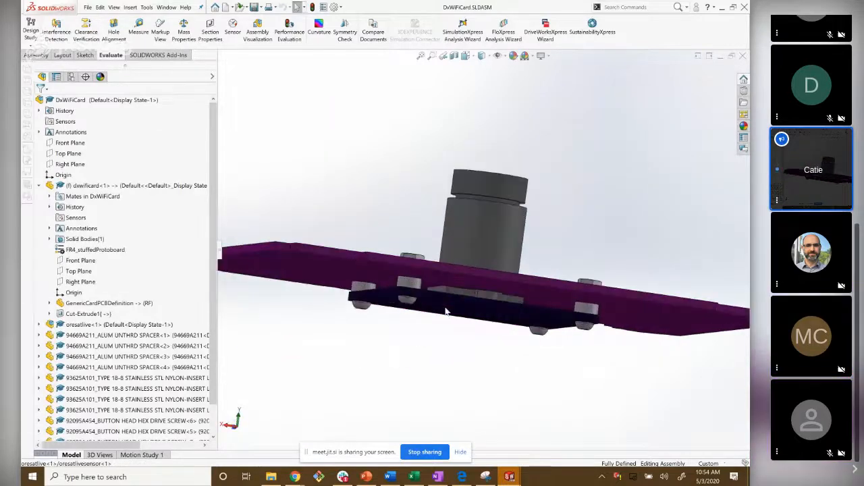
pyautogui.click(446, 310)
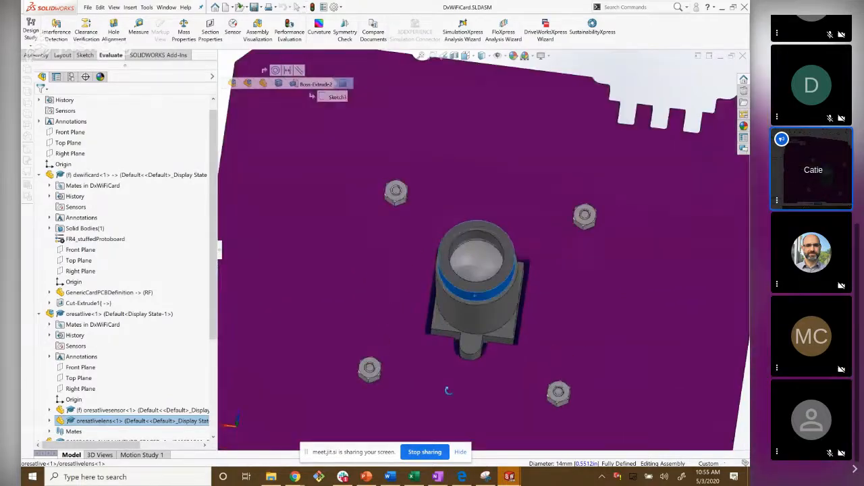
# - Orbit along the board, close in on the lens nuts, then apply the Back view
pyautogui.moveTo(449, 270); pyautogui.dragTo(497, 392)
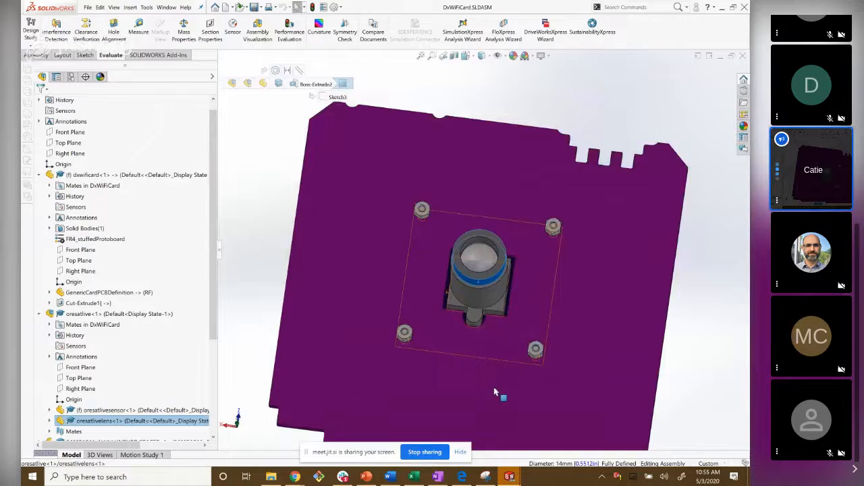
pyautogui.moveTo(496, 392); pyautogui.dragTo(401, 353)
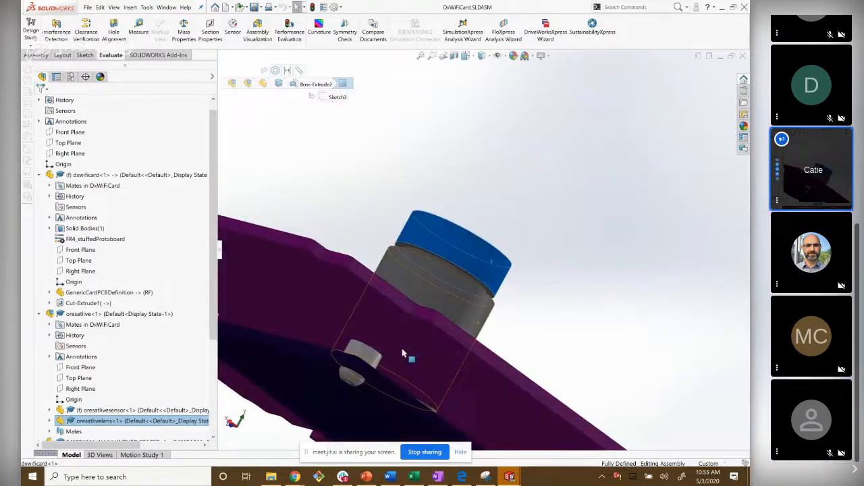
pyautogui.moveTo(406, 351); pyautogui.dragTo(513, 371)
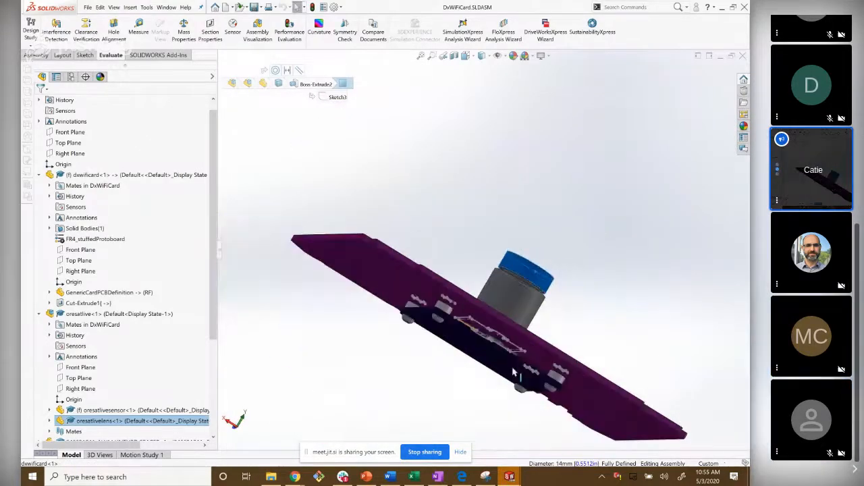
pyautogui.moveTo(513, 372); pyautogui.dragTo(413, 280)
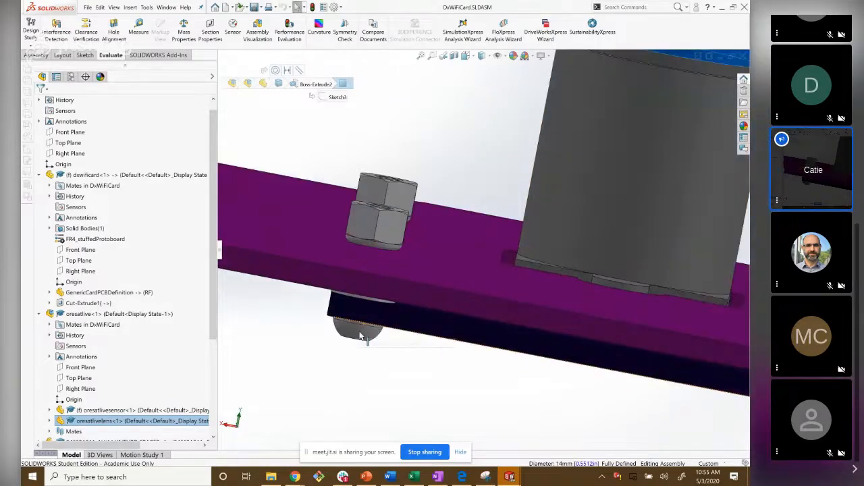
pyautogui.click(358, 331)
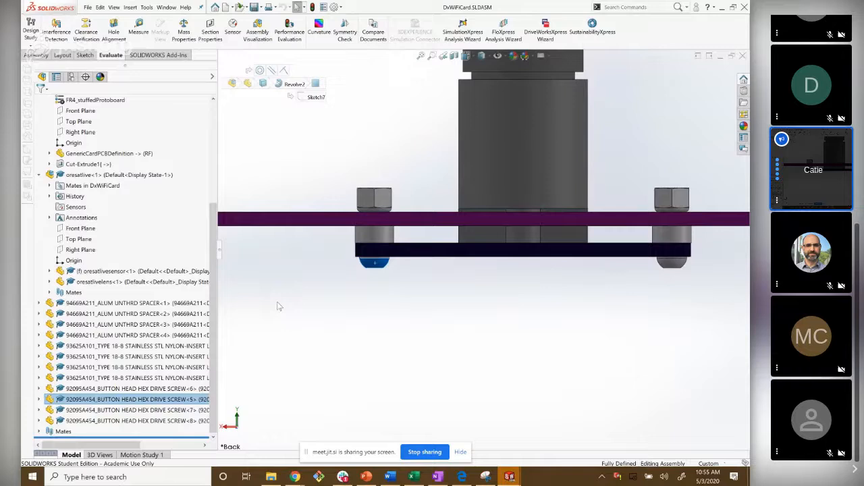
pyautogui.moveTo(371, 282)
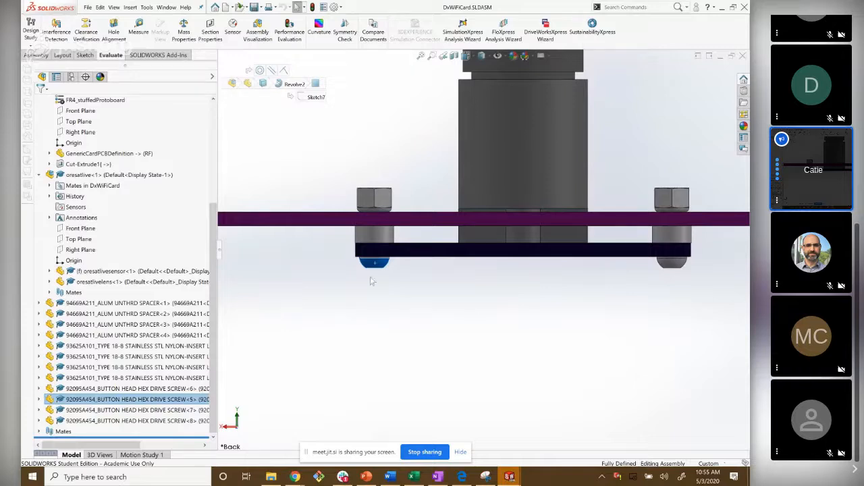
pyautogui.moveTo(377, 270)
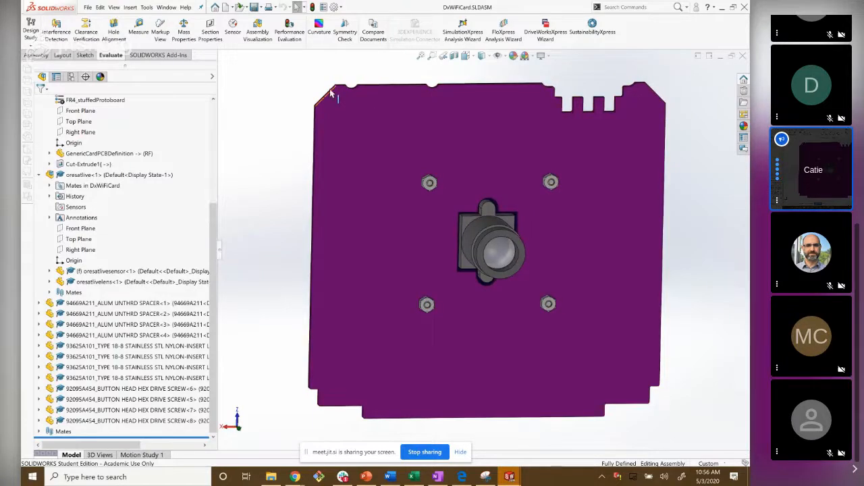
pyautogui.moveTo(633, 121)
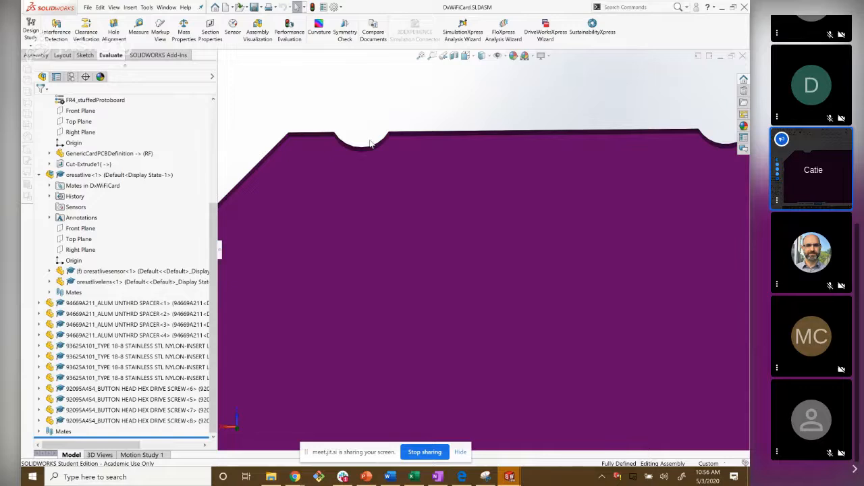
pyautogui.moveTo(378, 140)
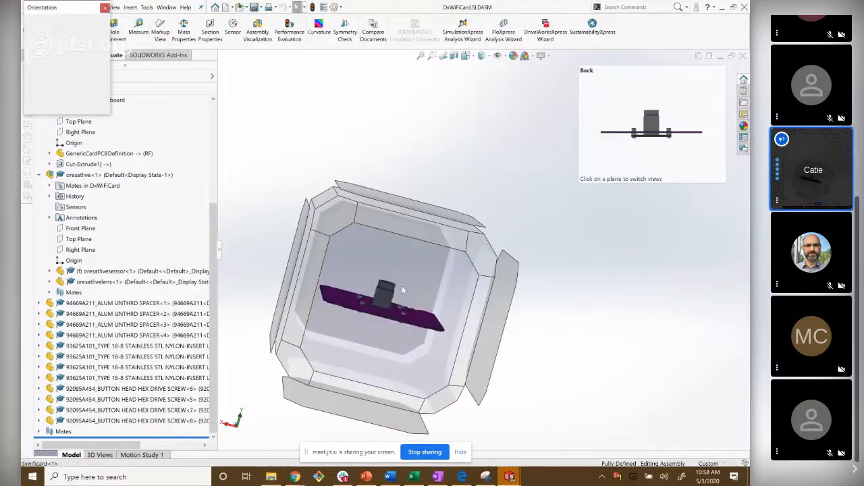
# - Apply the Front view and display the standoff center-marker sketch
pyautogui.click(650, 125)
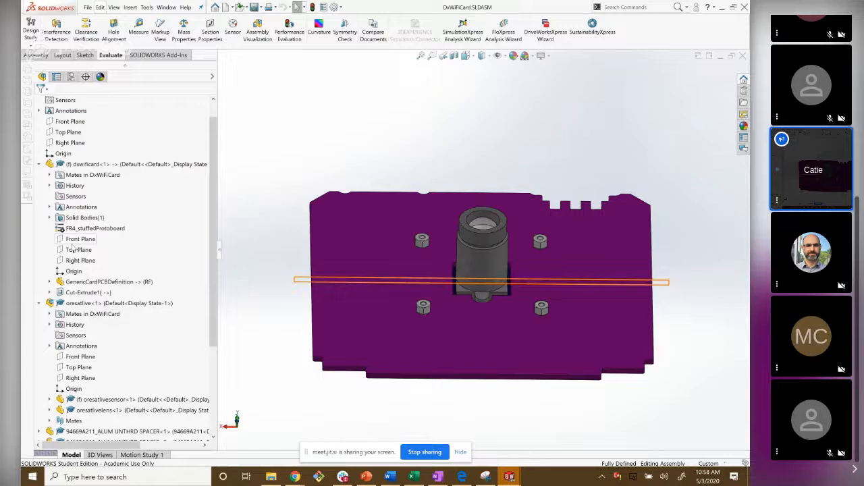
pyautogui.click(114, 7)
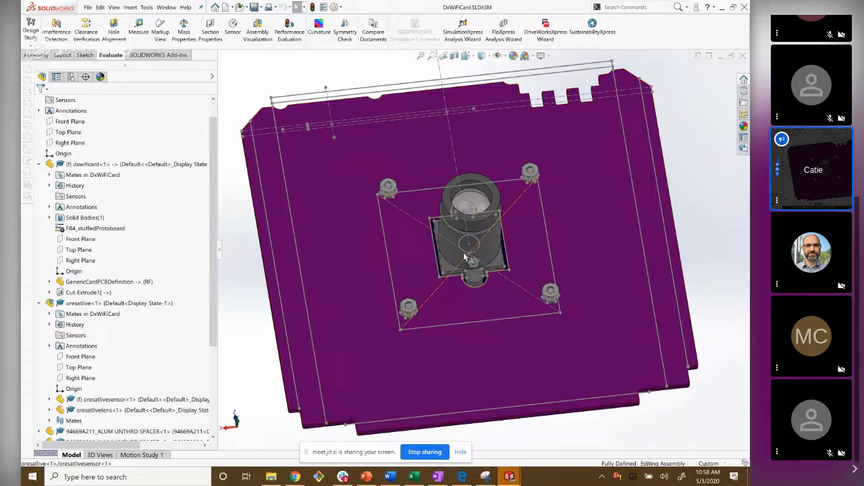
pyautogui.click(468, 244)
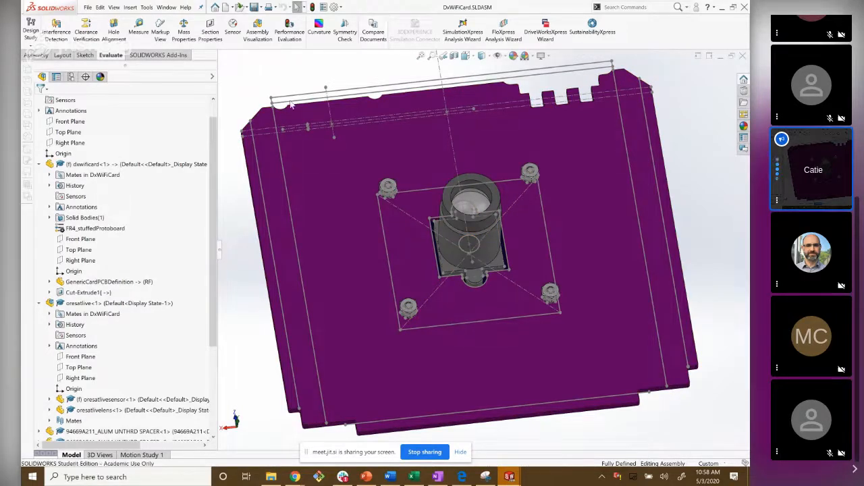
pyautogui.moveTo(554, 99)
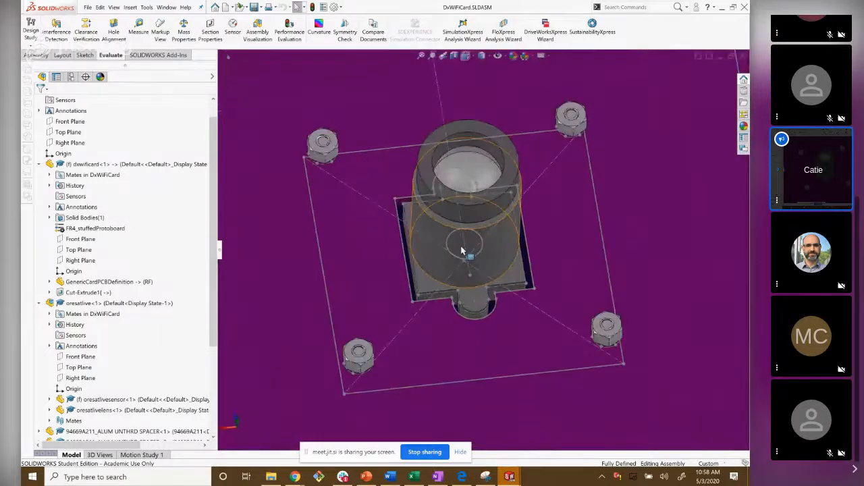
pyautogui.moveTo(466, 253)
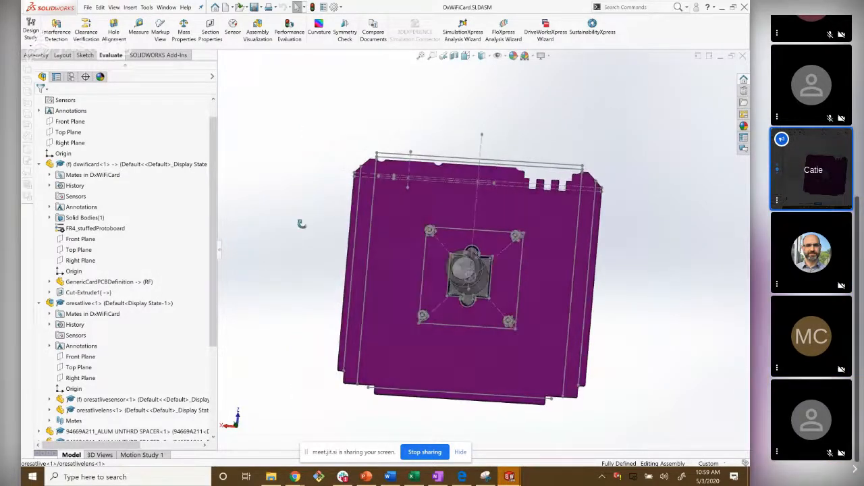
pyautogui.moveTo(473, 270); pyautogui.dragTo(469, 203)
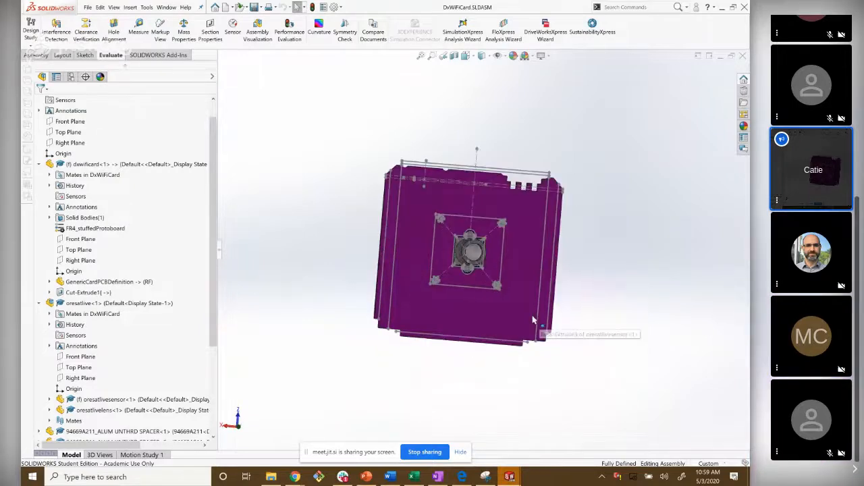
pyautogui.moveTo(544, 328)
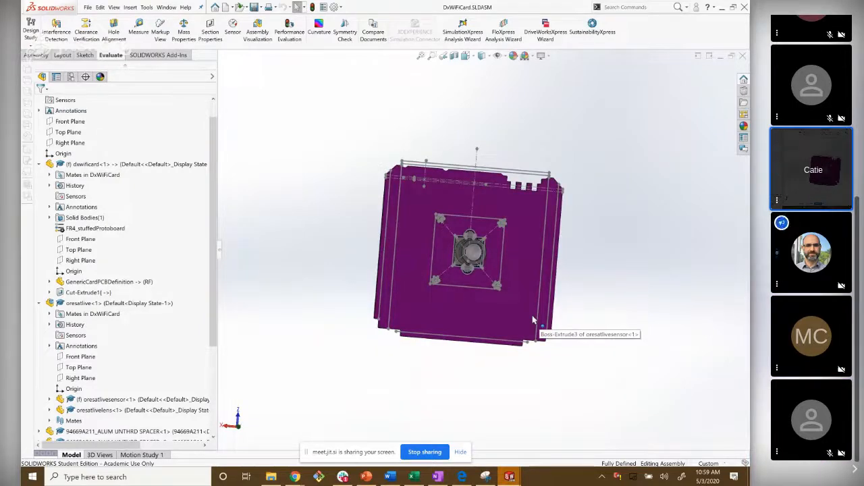